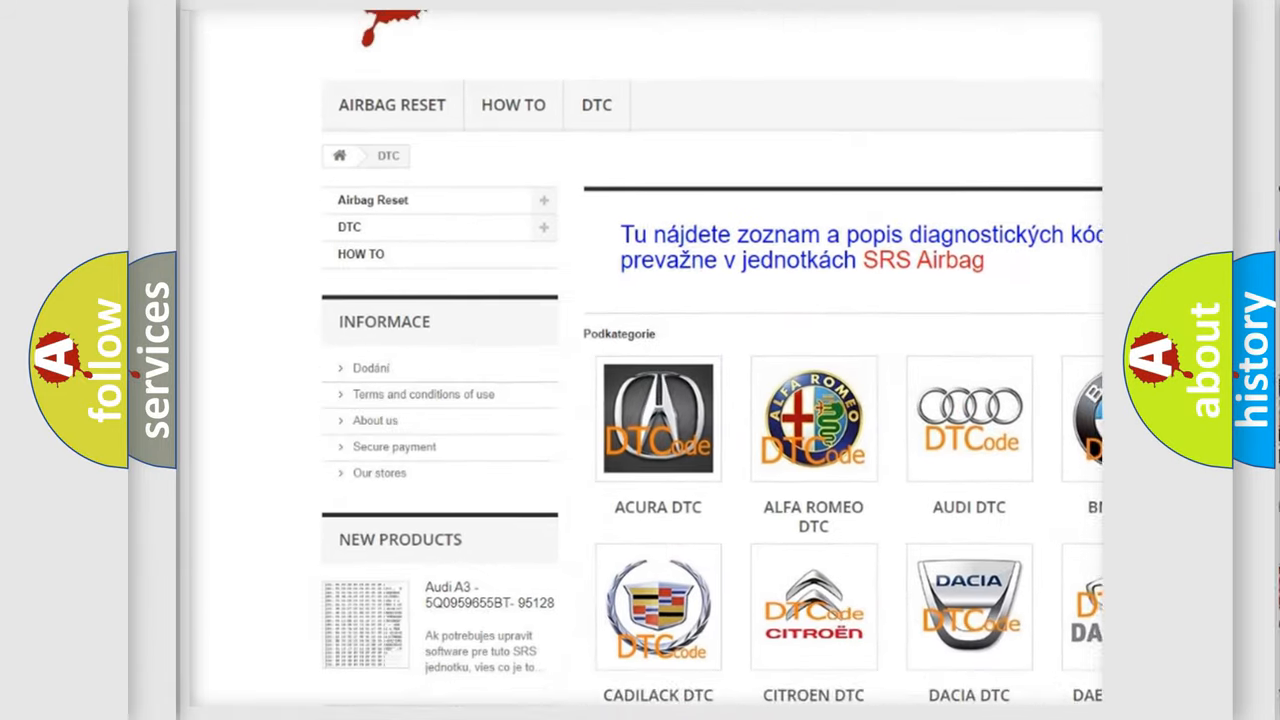
scroll("down", 3)
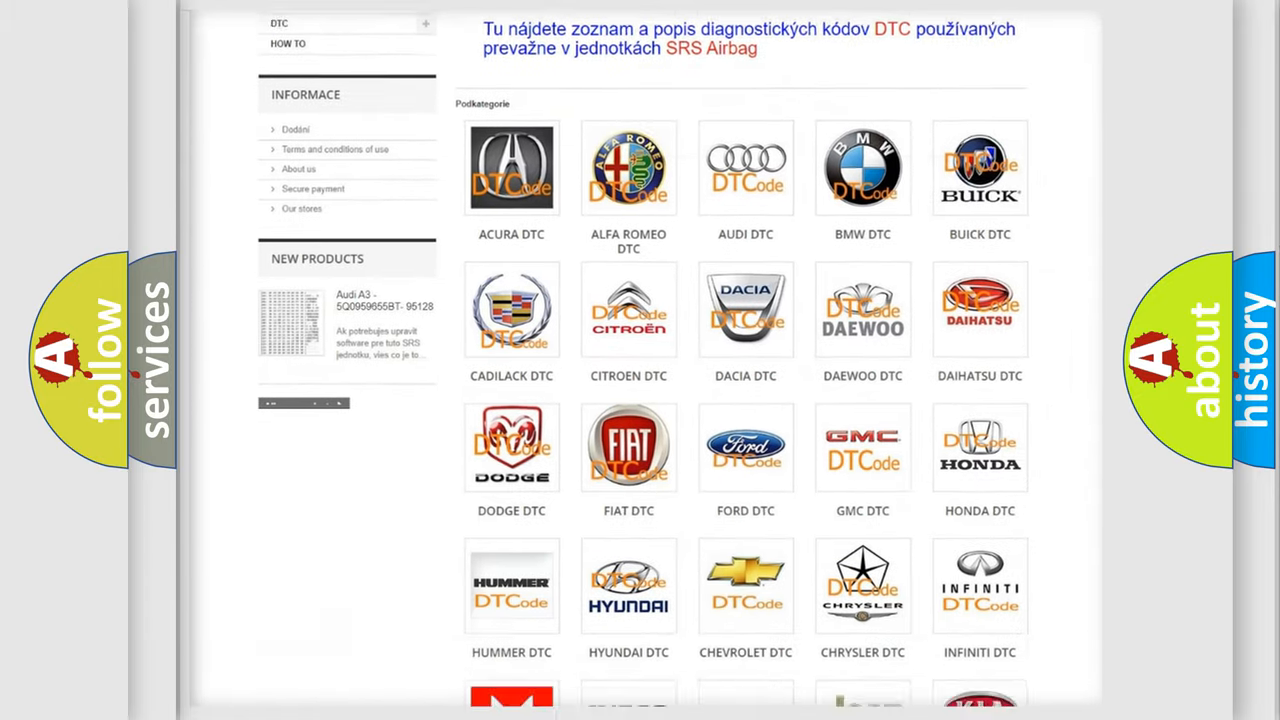
scroll("down", 3)
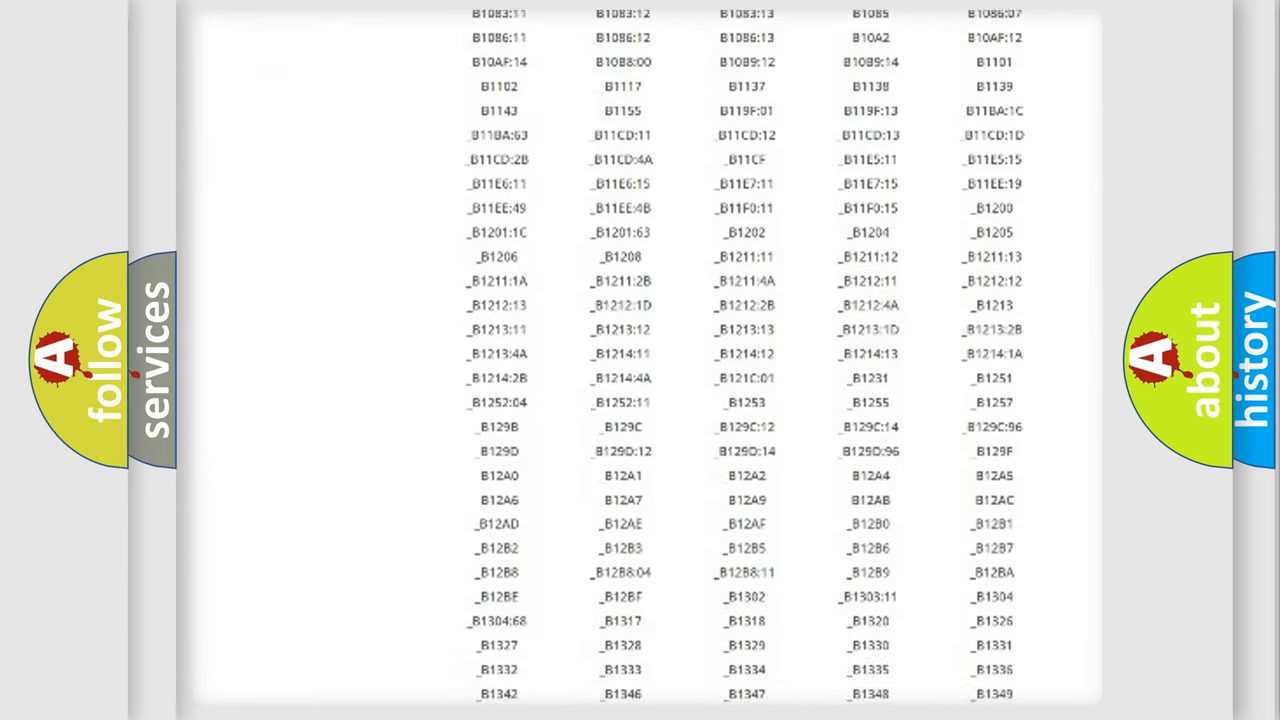
scroll("down", 3)
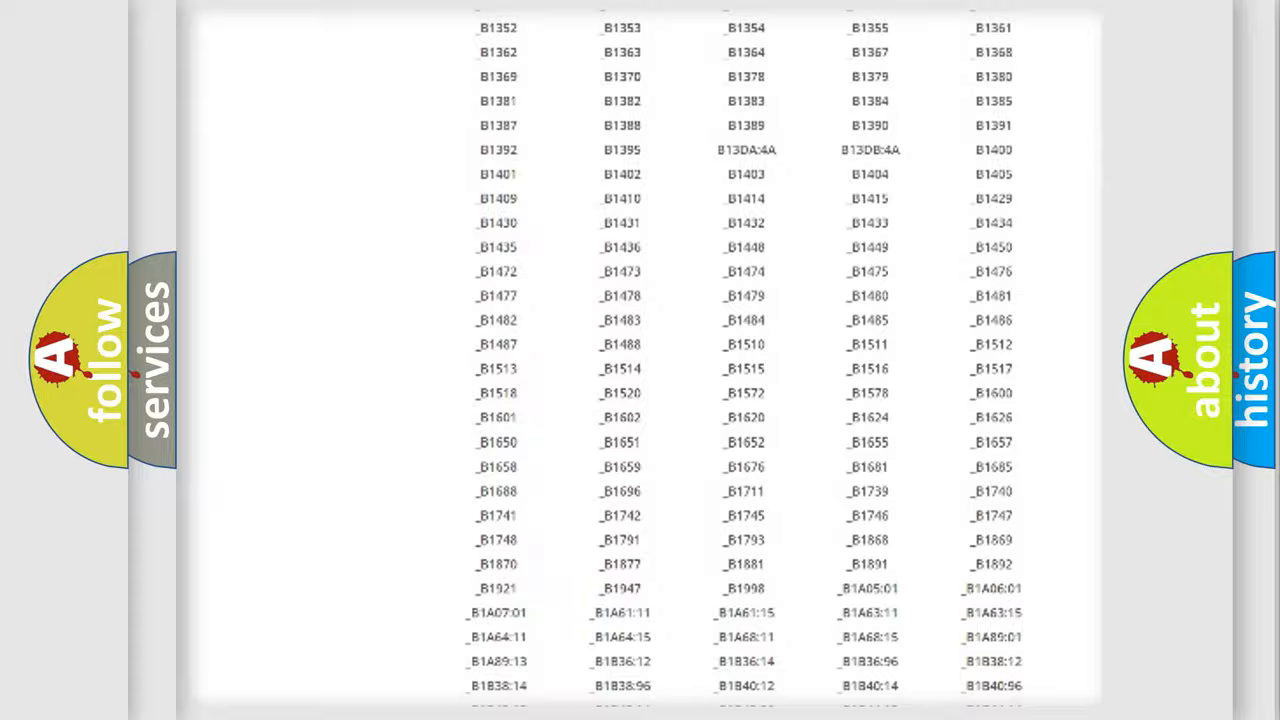